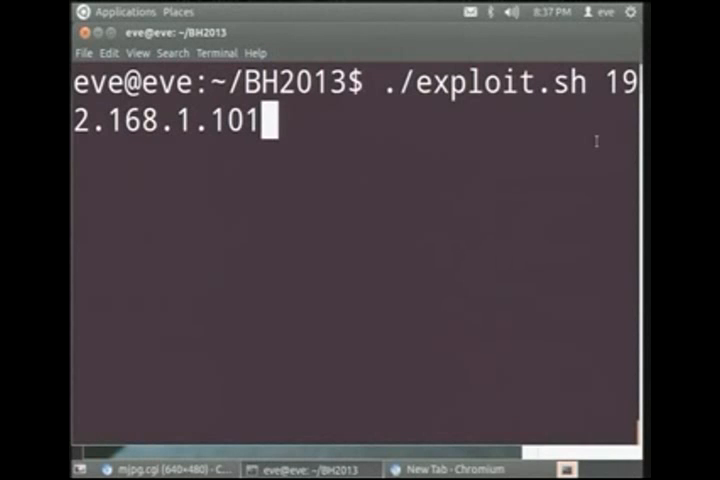
Run ./exploit.sh against 192.168.1.101 so it prints the camera's admin login details.
key("Return")
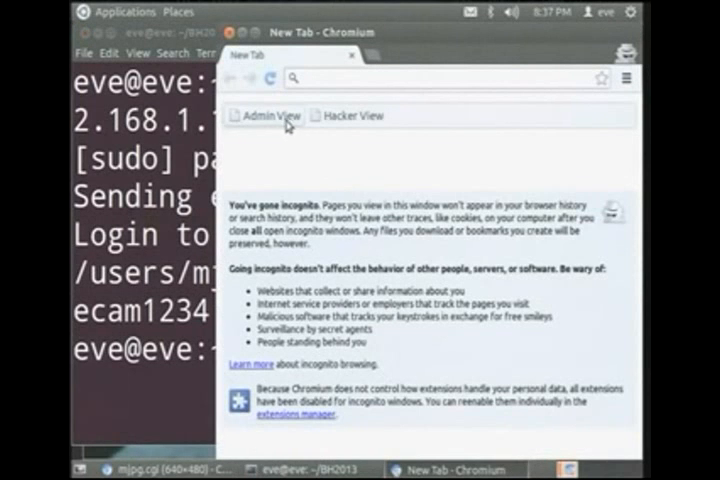
Log in to the webcam via the Hacker View bookmark as 'admin' with the leaked password to view the live feed.
left_click(350, 116)
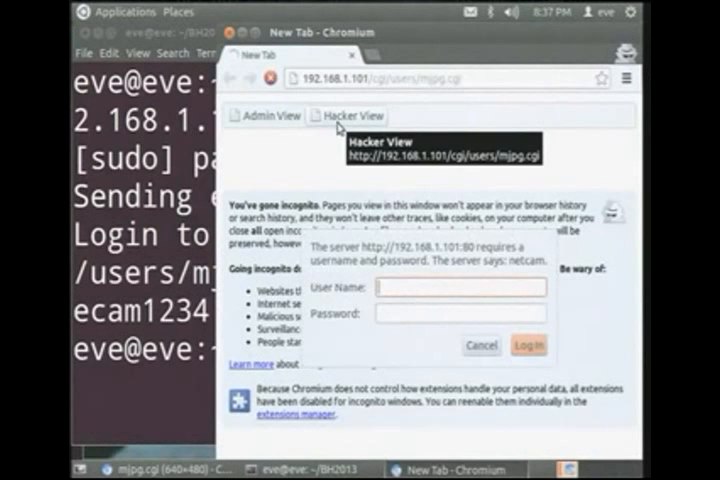
type("admin")
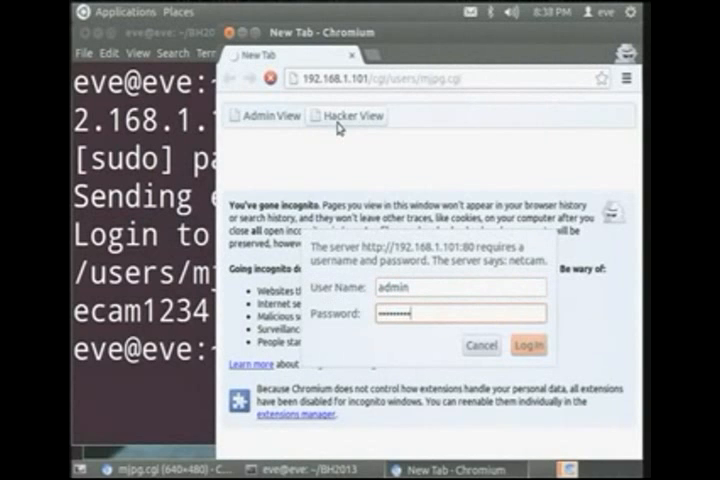
left_click(528, 344)
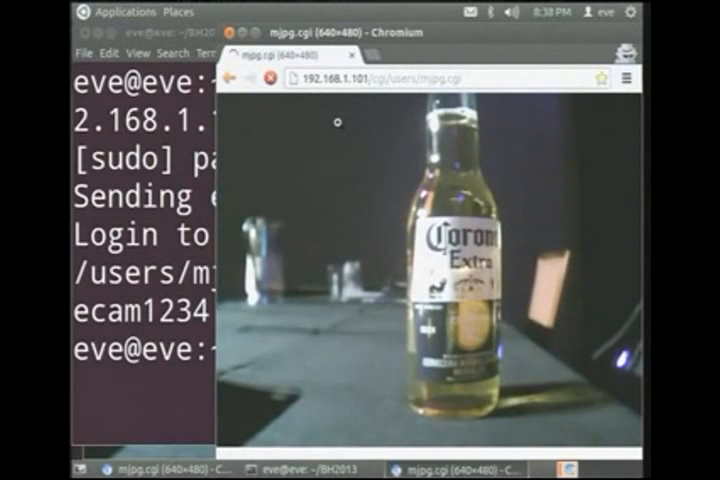